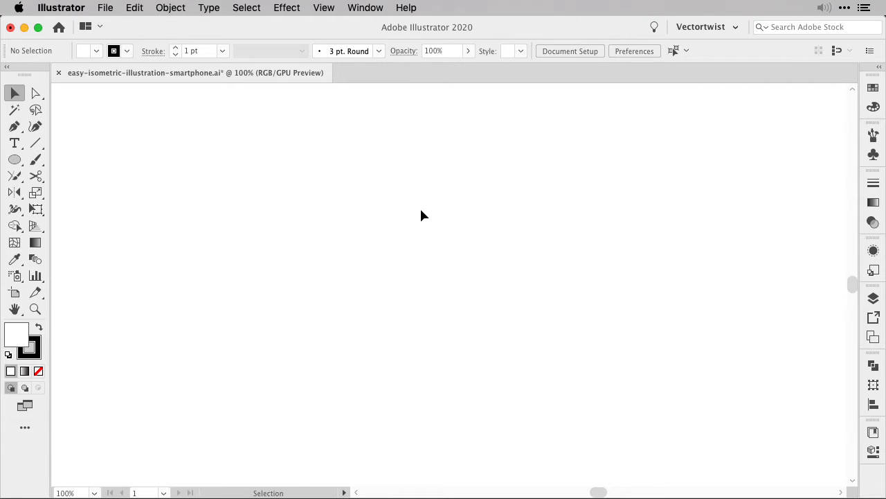
Create a rectangle of width 260 px and height 475 px from the Rectangle size dialog
click(14, 159)
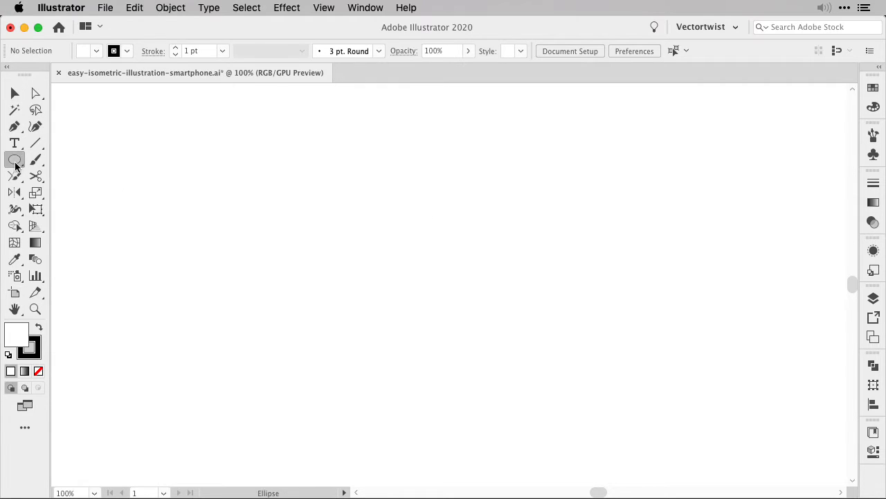
click(14, 159)
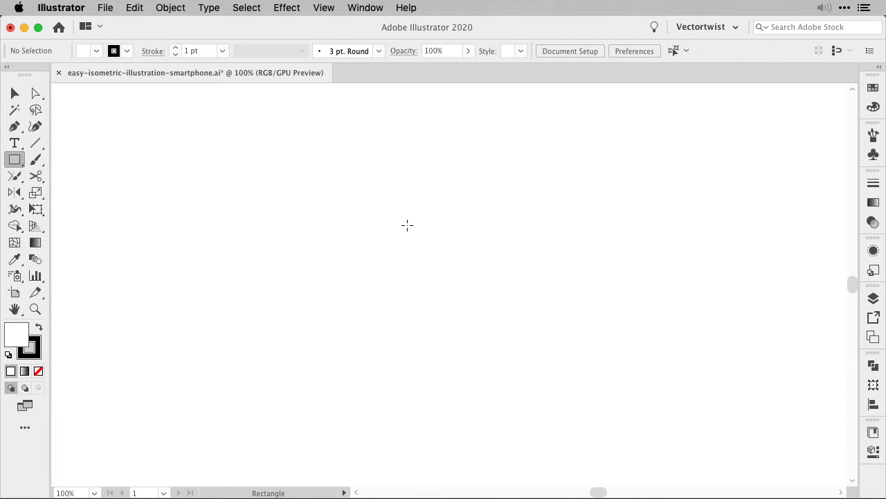
click(407, 224)
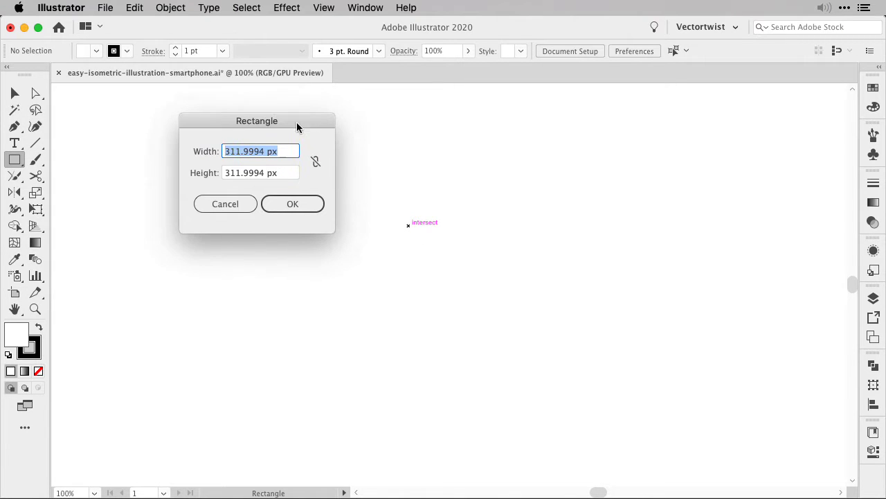
text(2)
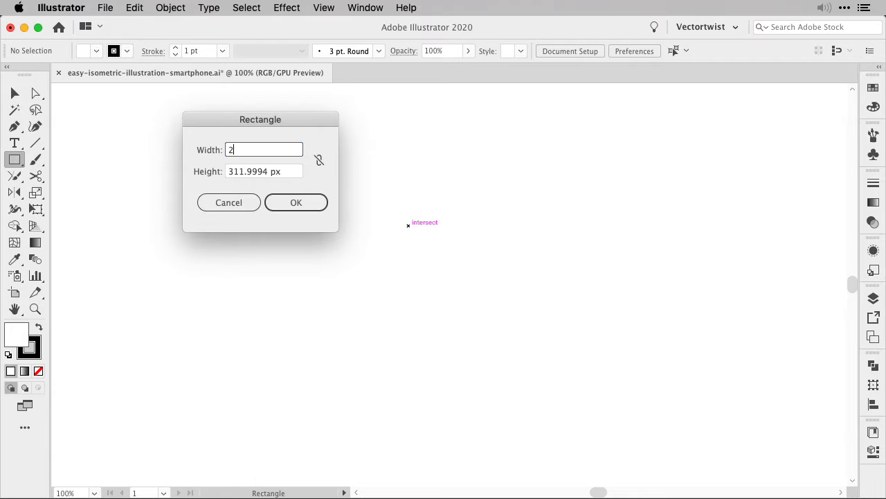
key(Tab)
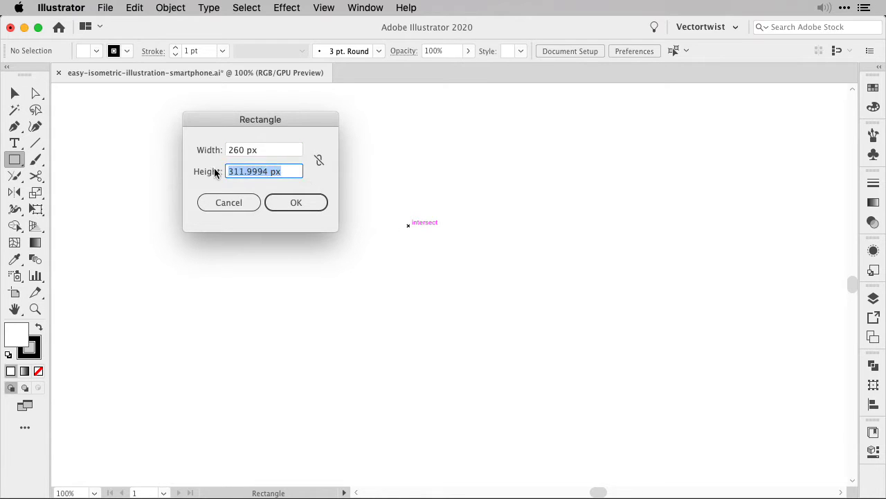
text(475)
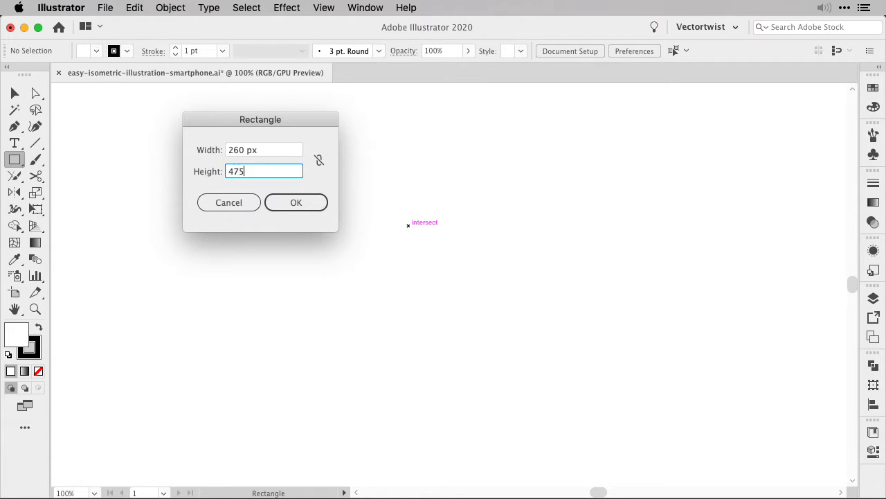
click(296, 202)
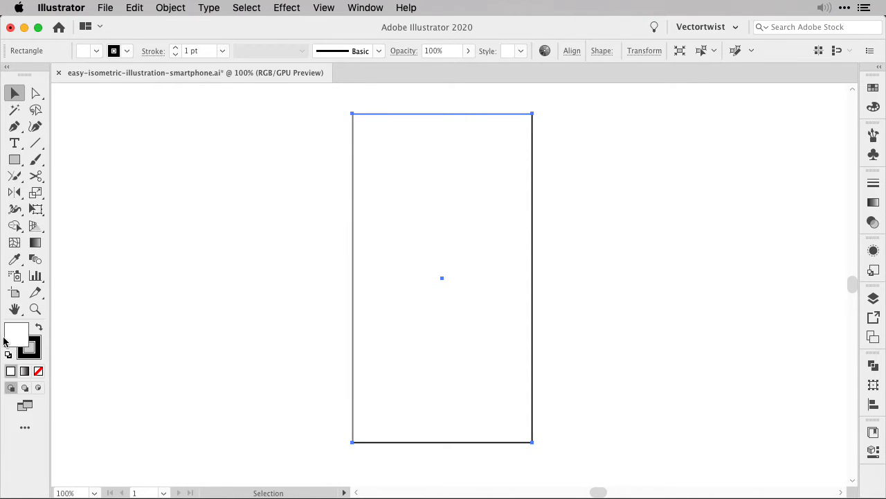
Nudge the rectangle and round its corners to about 19.5 px with the Live Corner widget
drag(442, 277, 417, 289)
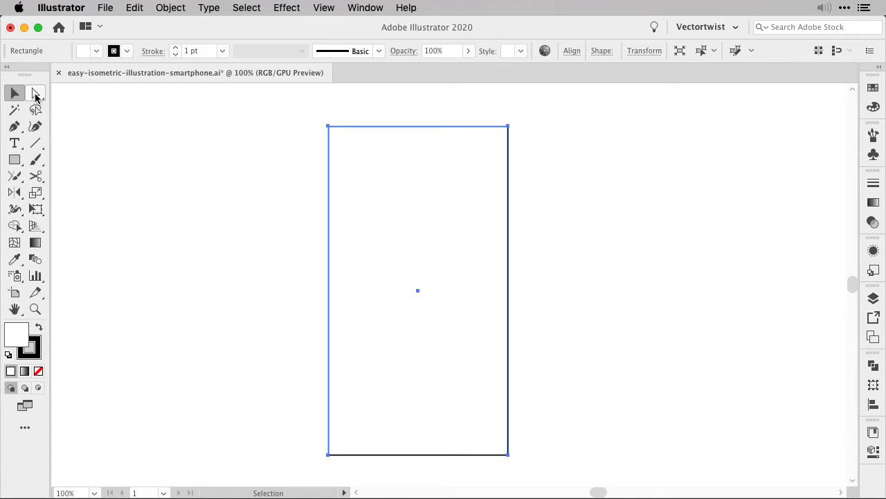
click(35, 91)
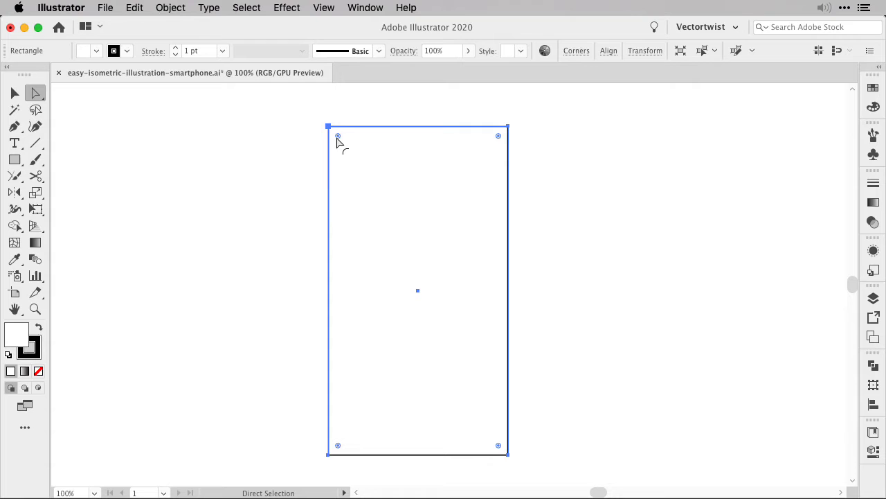
click(324, 8)
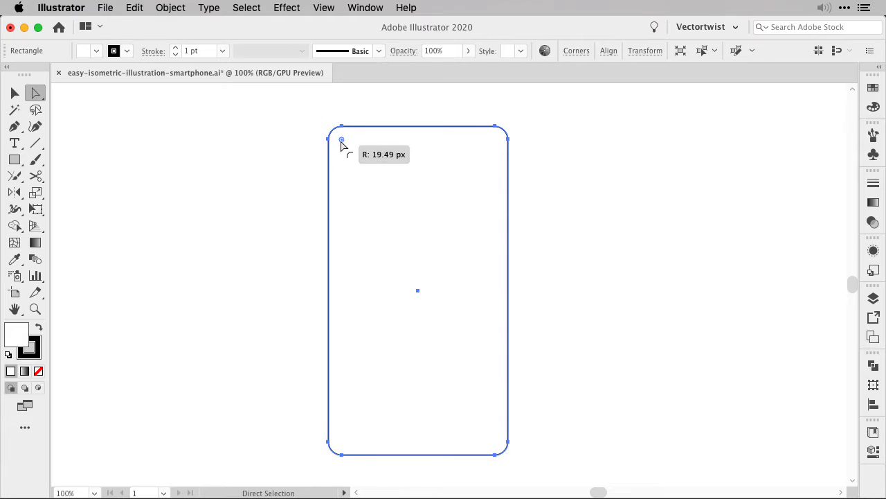
click(13, 91)
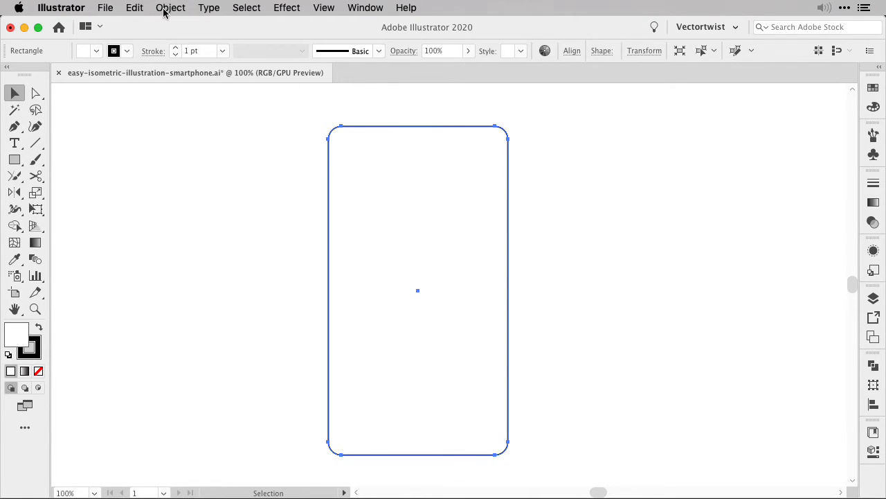
Offset the rounded rectangle's path by -20 px with Miter joins to form the screen outline
click(170, 8)
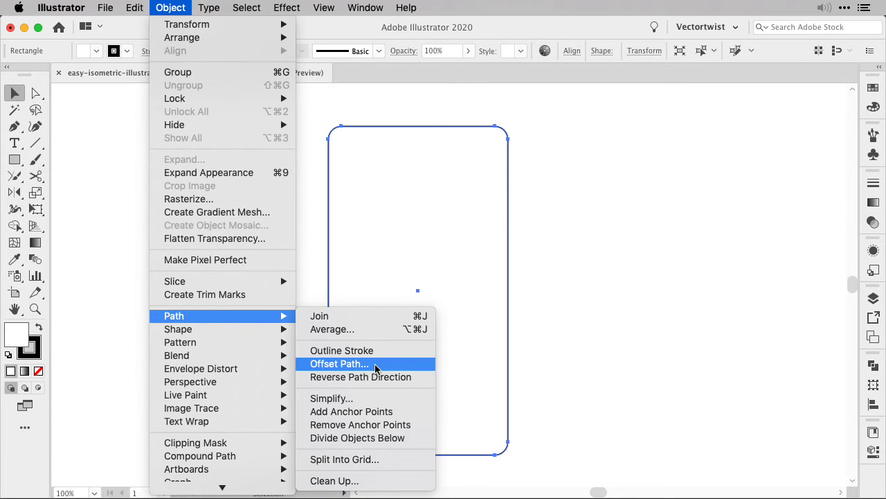
click(337, 363)
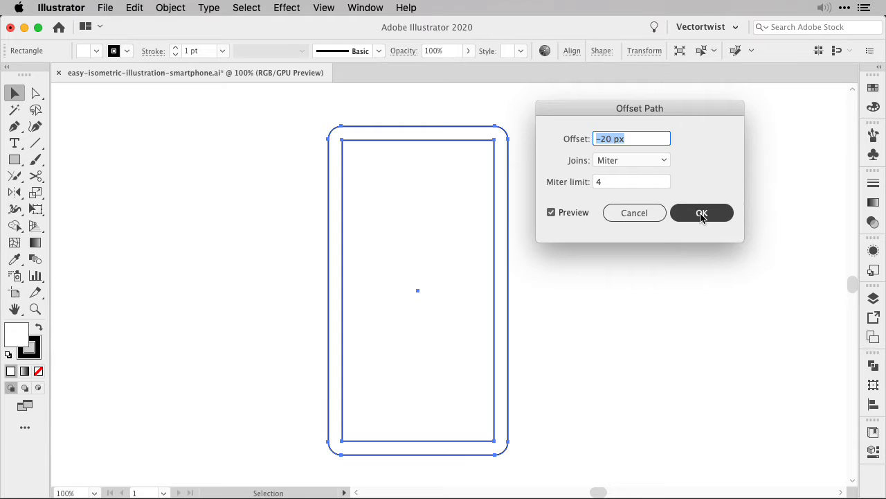
click(701, 213)
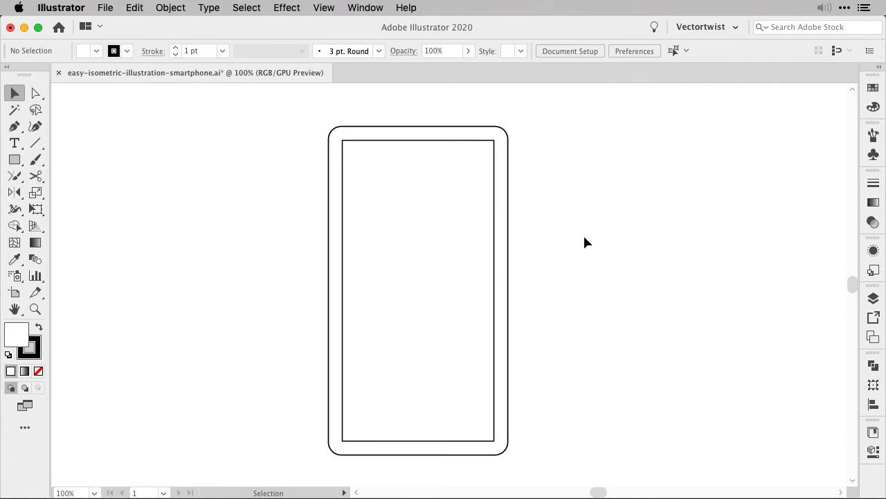
Draw a small notch rectangle at the screen's top edge and centre it horizontally on the screen
click(13, 159)
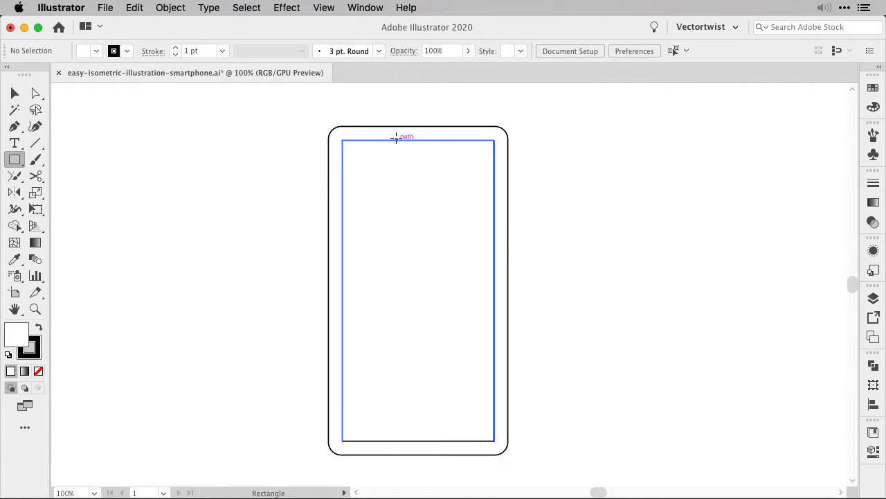
drag(388, 143, 428, 158)
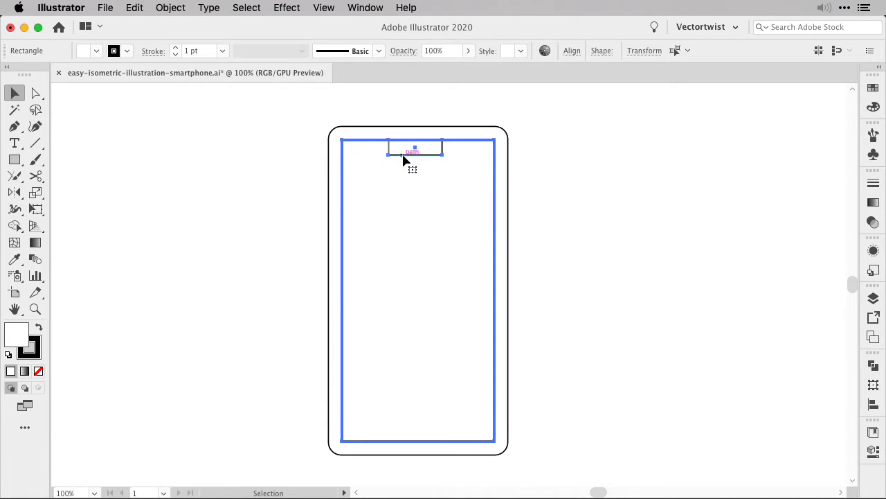
click(572, 50)
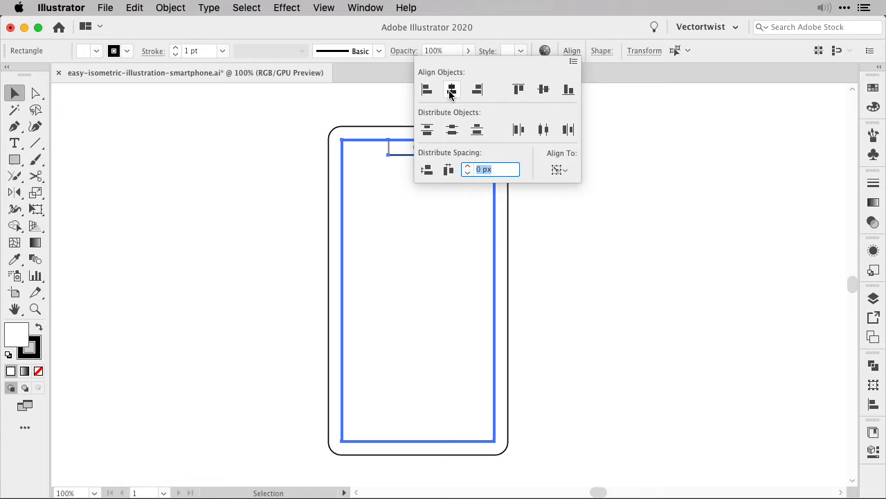
click(452, 89)
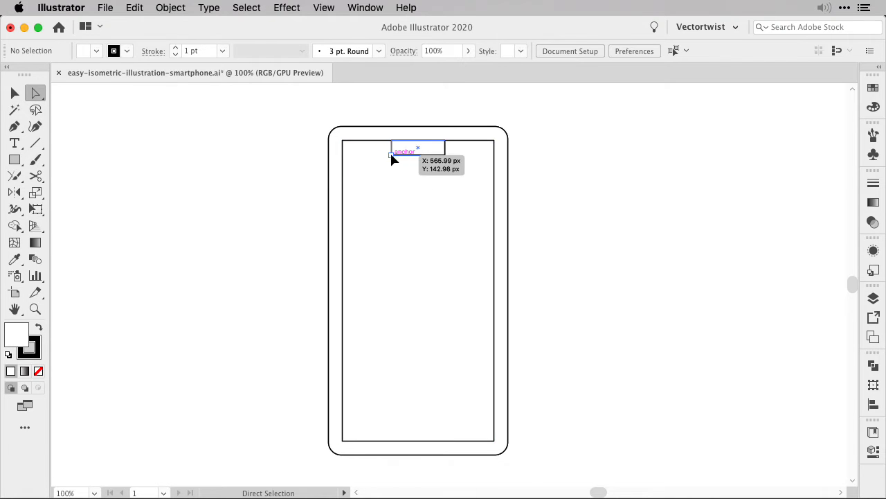
Round the notch's bottom corners to about 8.5 px and deselect
click(402, 147)
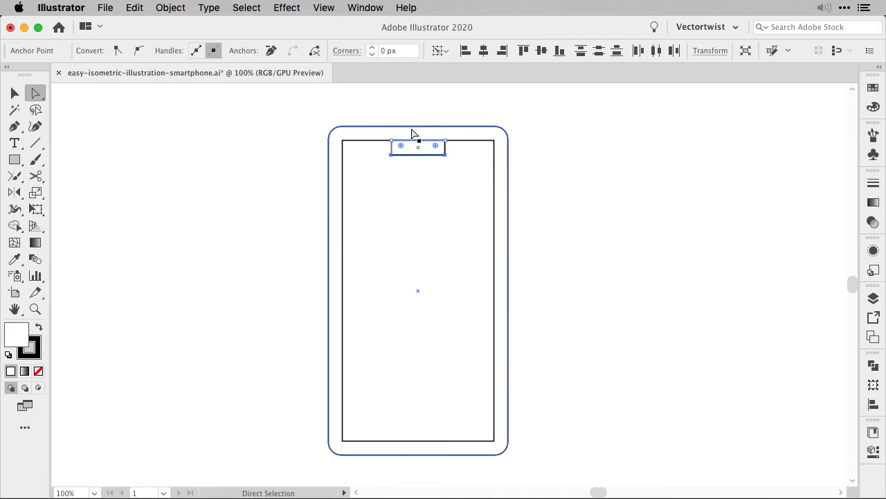
drag(400, 147, 396, 154)
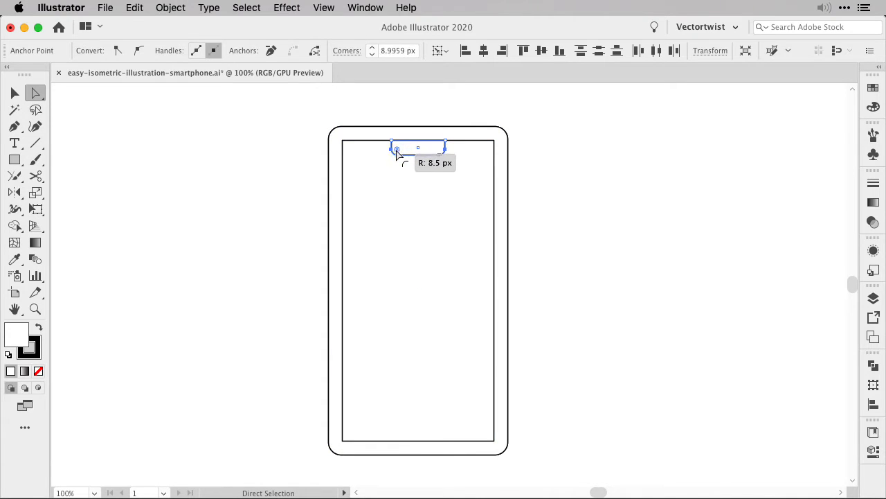
click(532, 128)
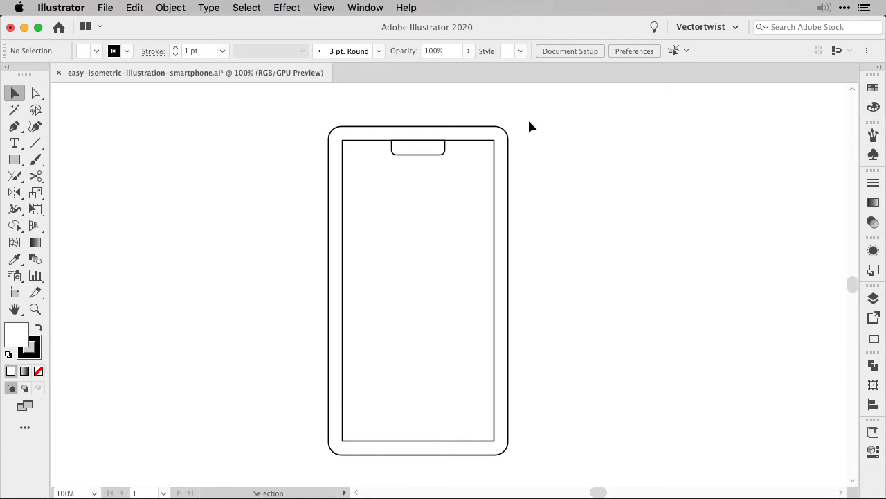
mouse_move(649, 205)
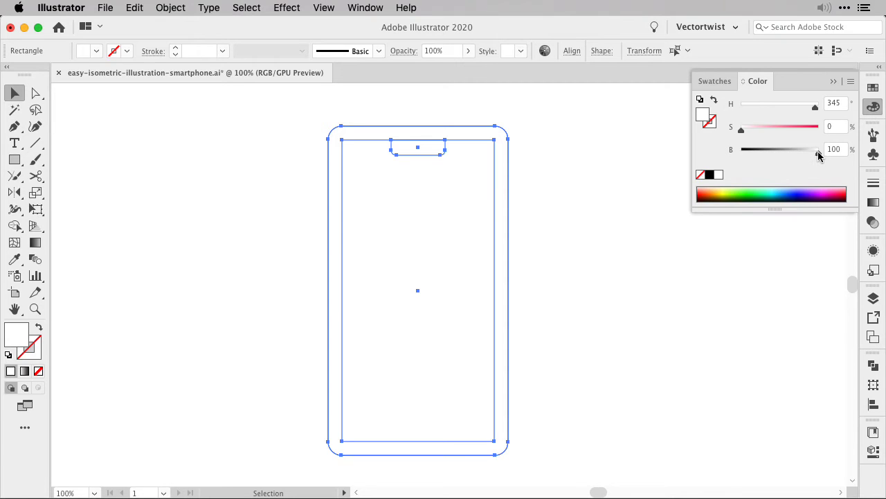
Set the shapes' fill to about 92% brightness light gray in the Color panel
drag(815, 150, 808, 149)
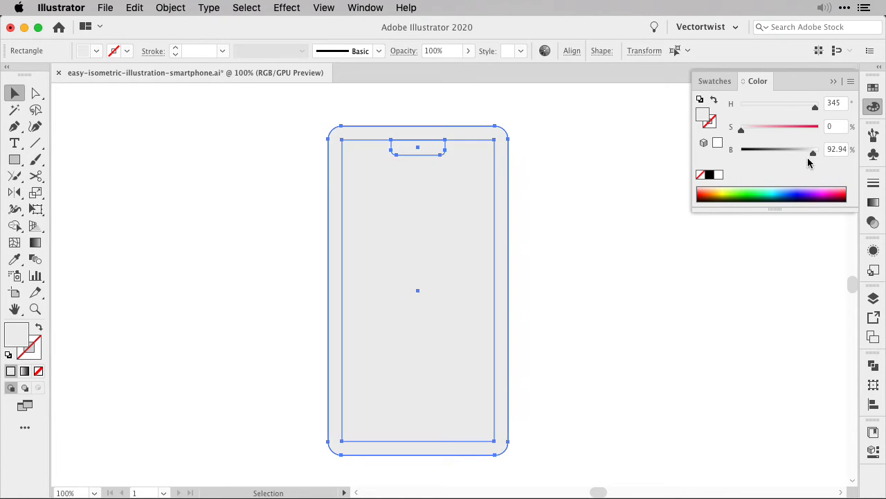
click(833, 80)
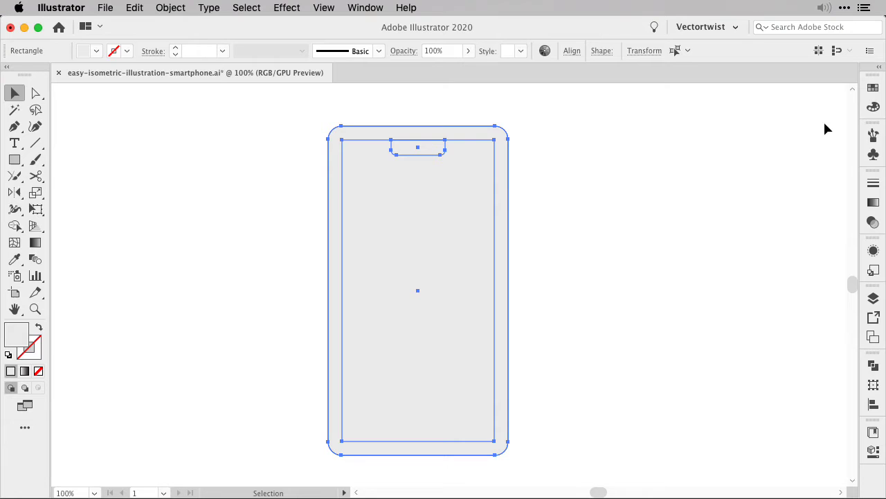
Divide the overlapping phone shapes with Pathfinder, ungroup them and deselect
click(873, 366)
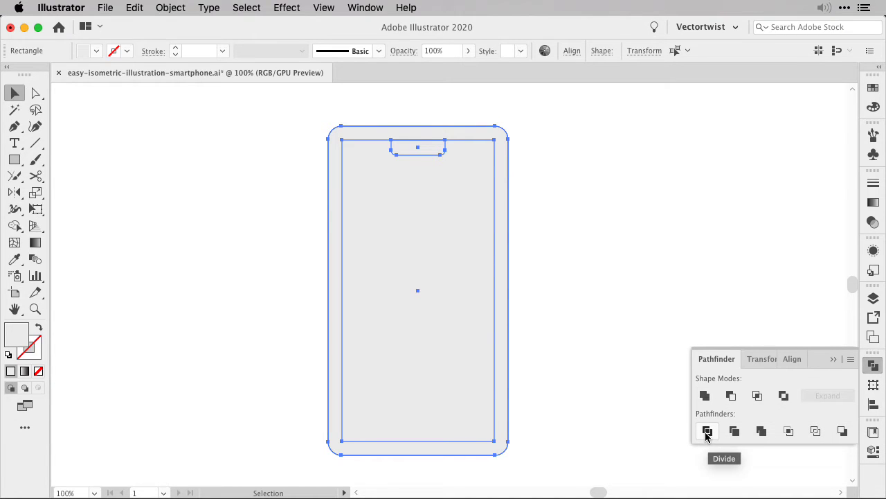
click(708, 430)
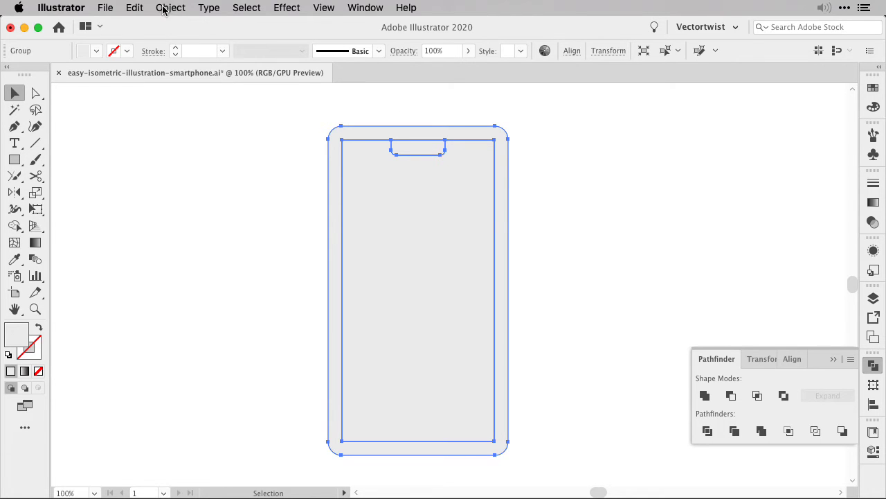
click(170, 8)
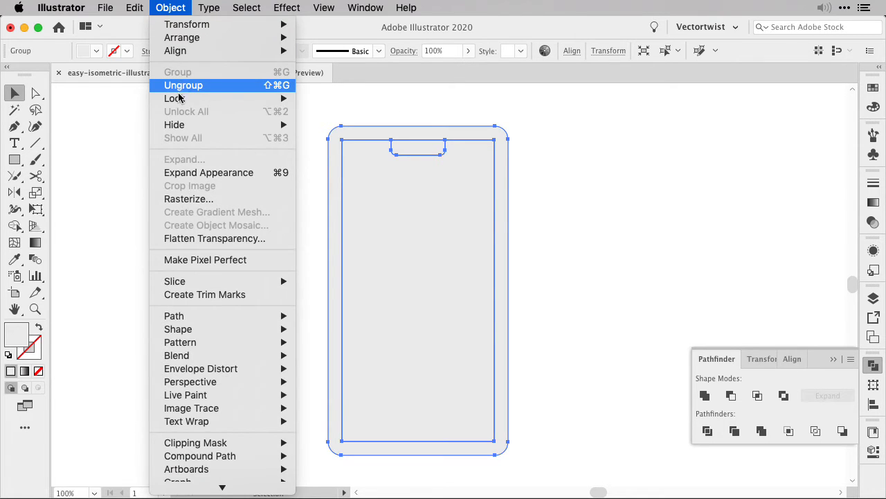
click(183, 86)
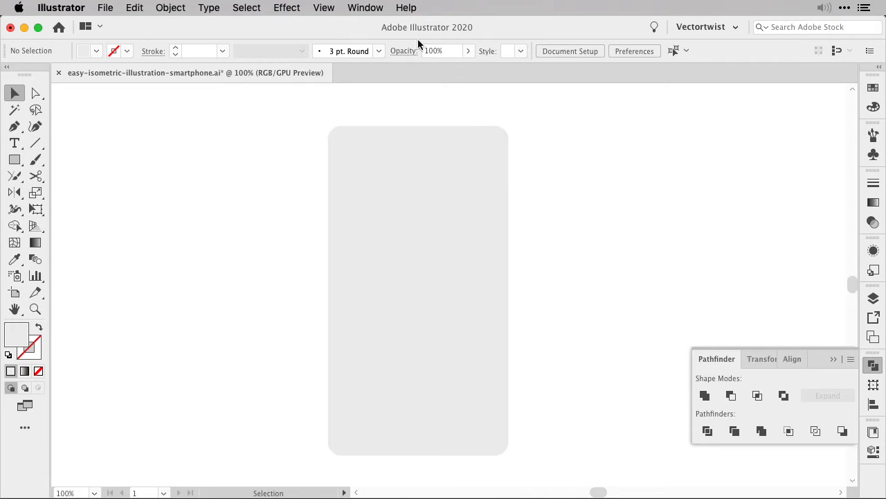
click(324, 8)
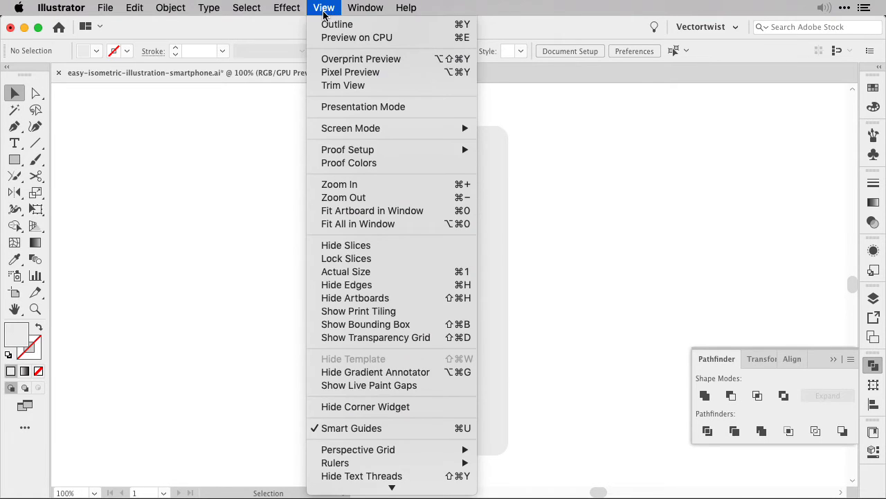
mouse_move(546, 99)
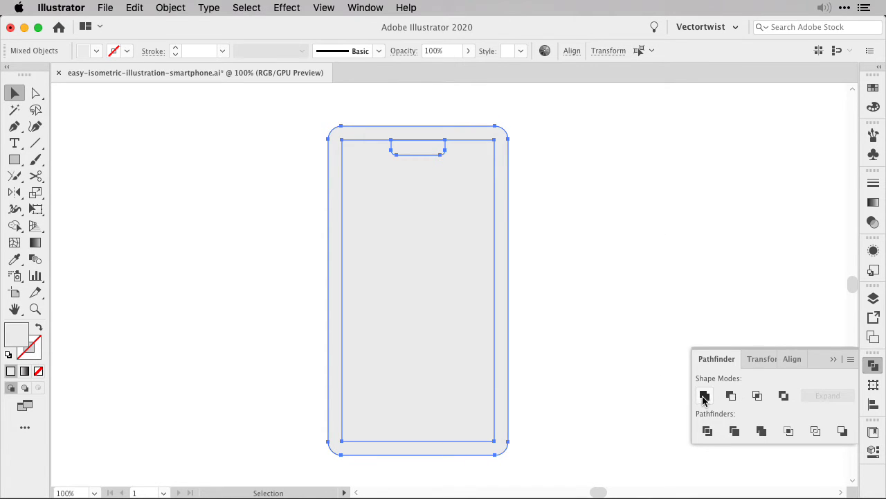
click(703, 396)
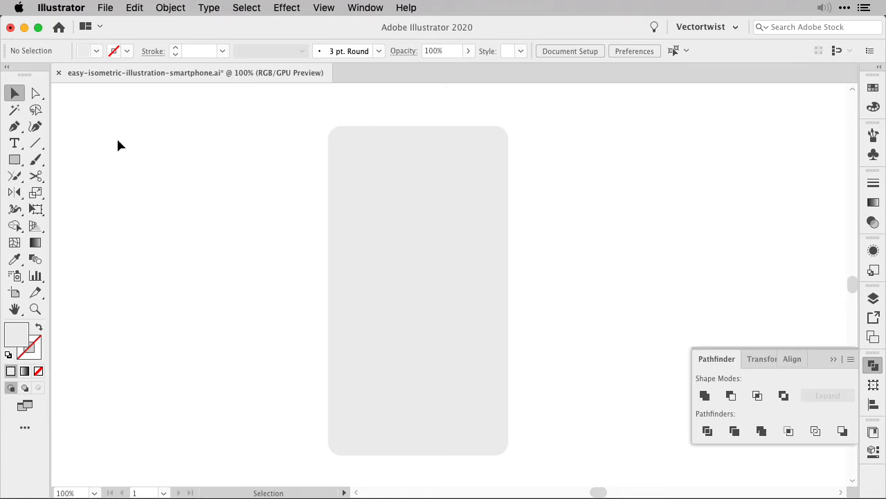
mouse_move(626, 234)
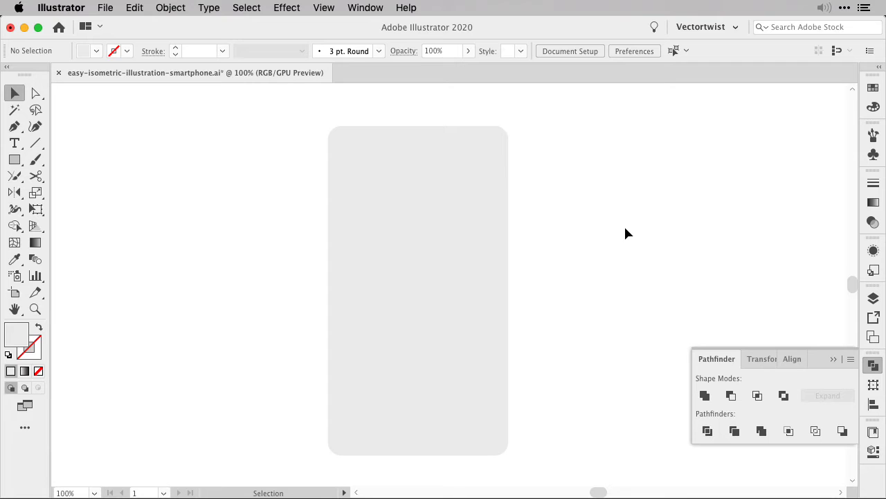
mouse_move(298, 106)
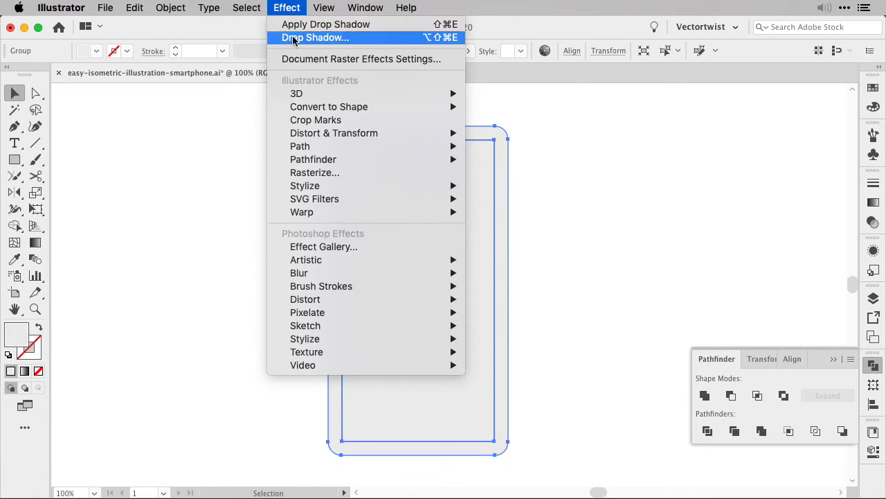
mouse_move(297, 94)
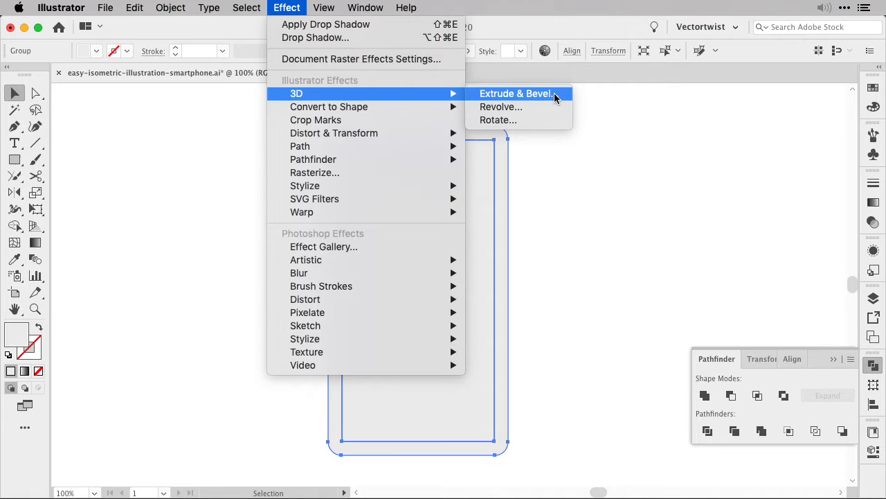
Set Extrude & Bevel to Isometric Top position, 20 pt depth and No Shading
click(515, 94)
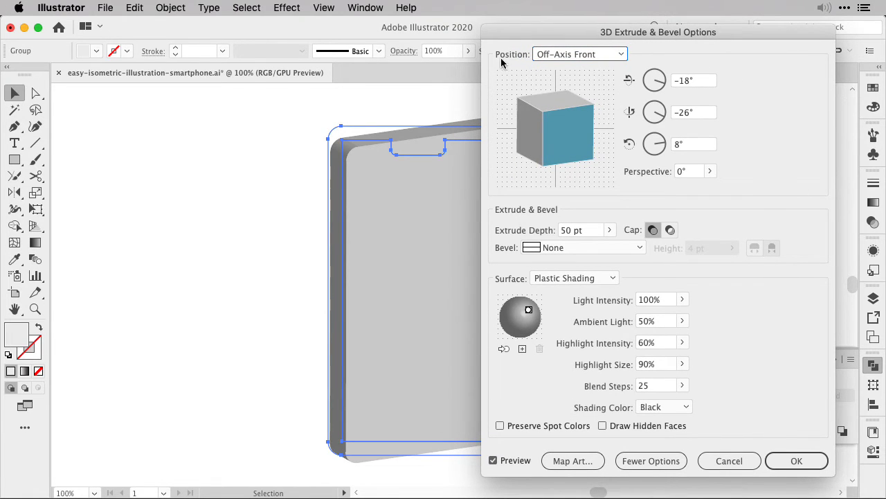
click(579, 53)
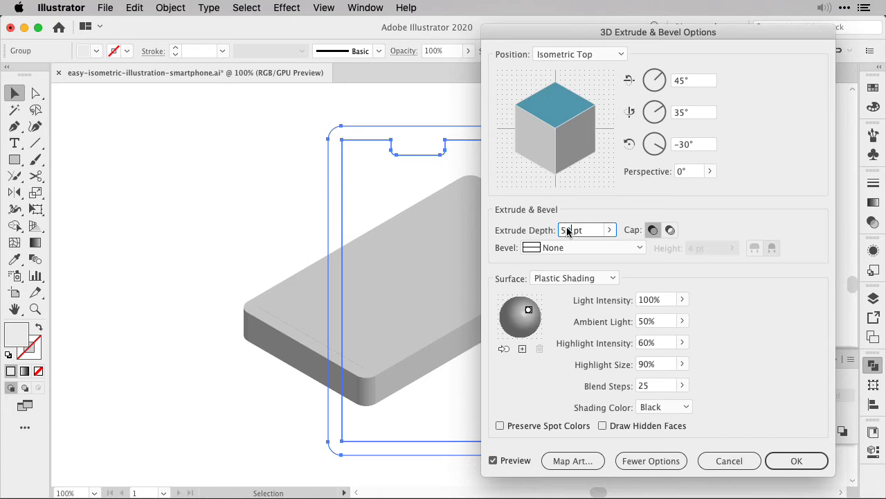
triple_click(582, 230)
text(20)
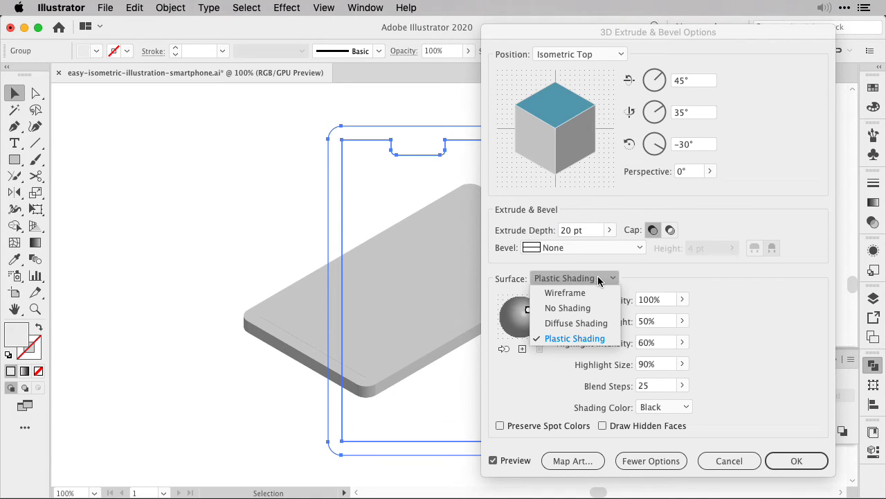
click(568, 307)
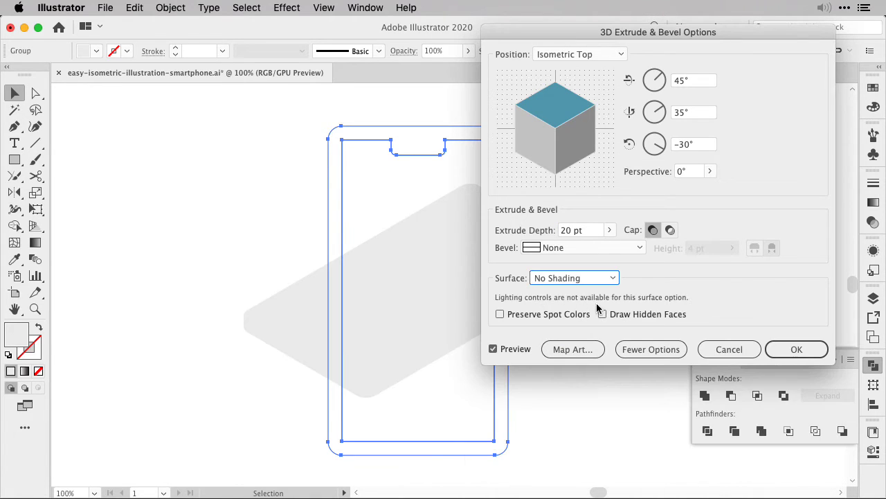
Apply the 3D extrusion and expand its appearance into editable paths
click(729, 349)
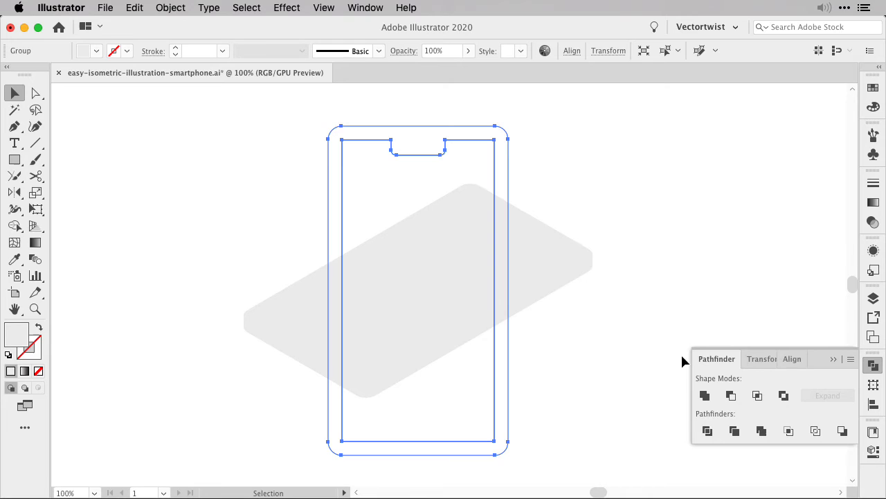
mouse_move(131, 167)
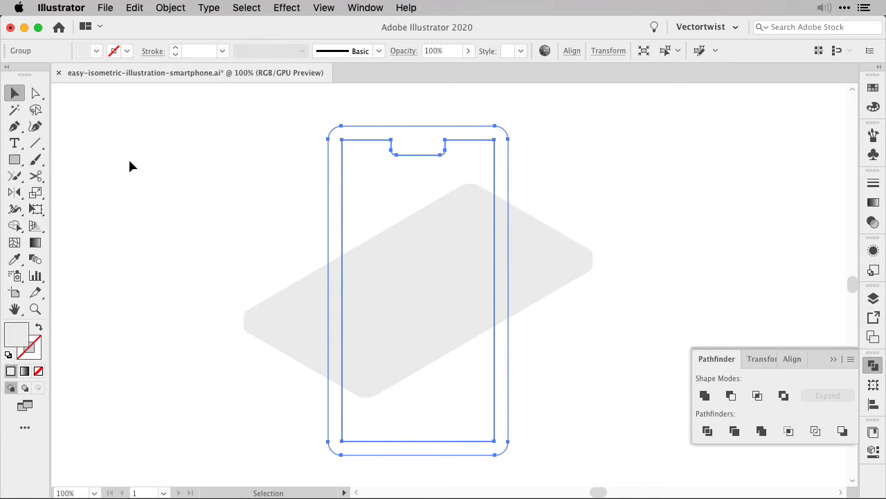
mouse_move(171, 8)
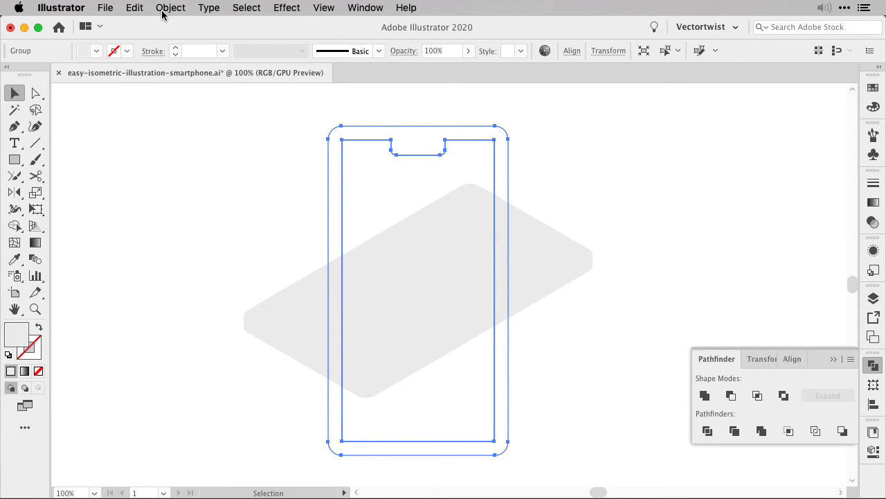
click(171, 8)
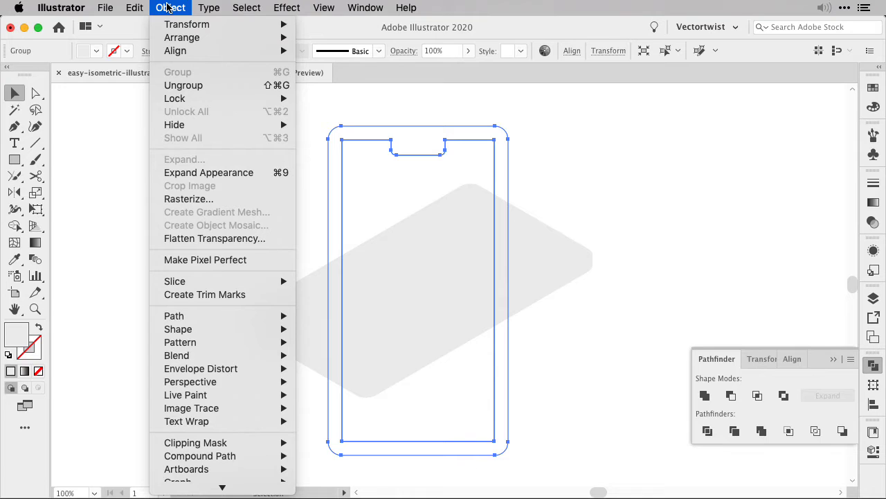
mouse_move(208, 172)
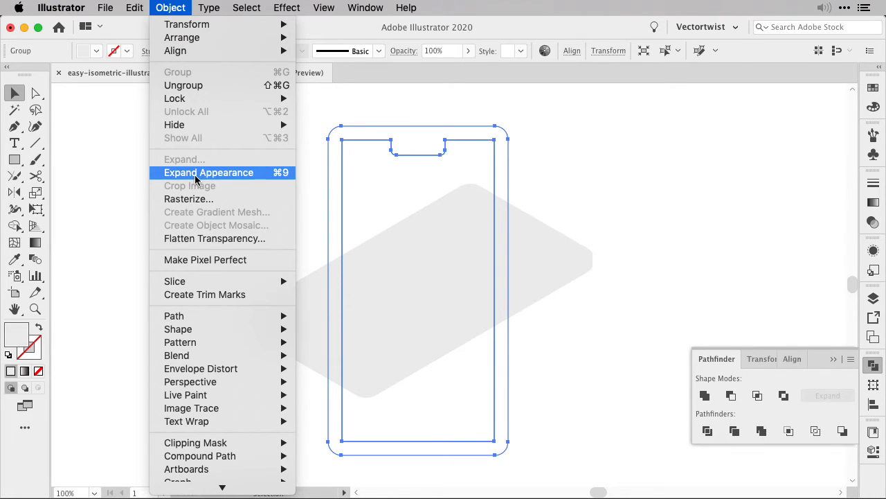
click(207, 172)
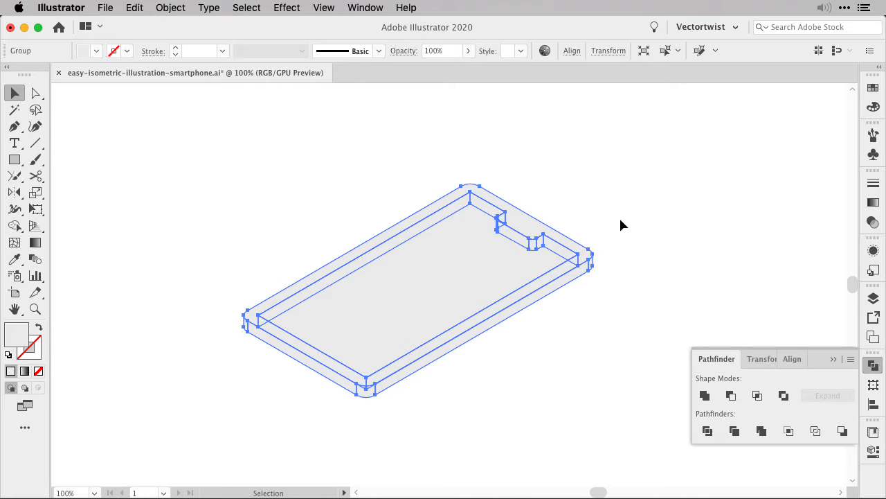
mouse_move(430, 275)
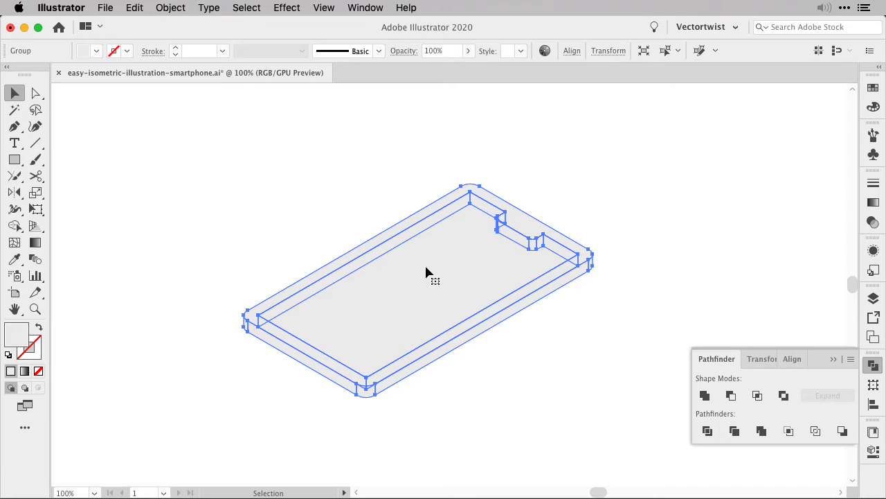
mouse_move(505, 418)
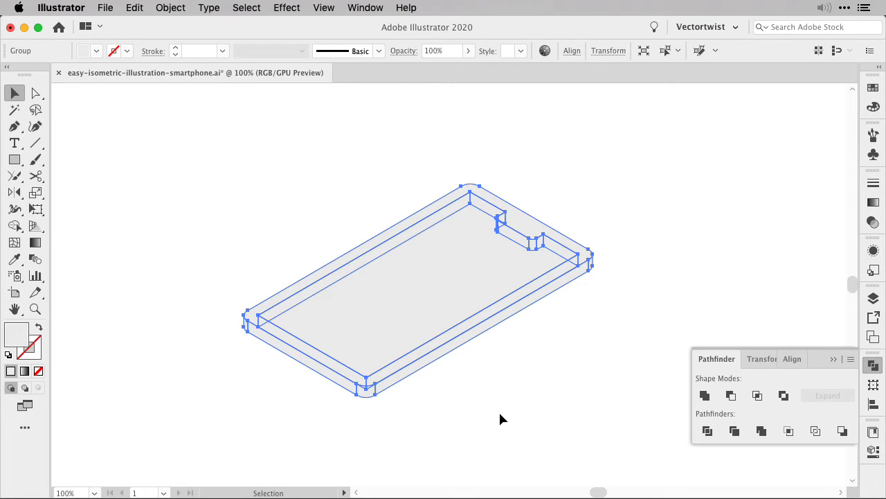
mouse_move(490, 420)
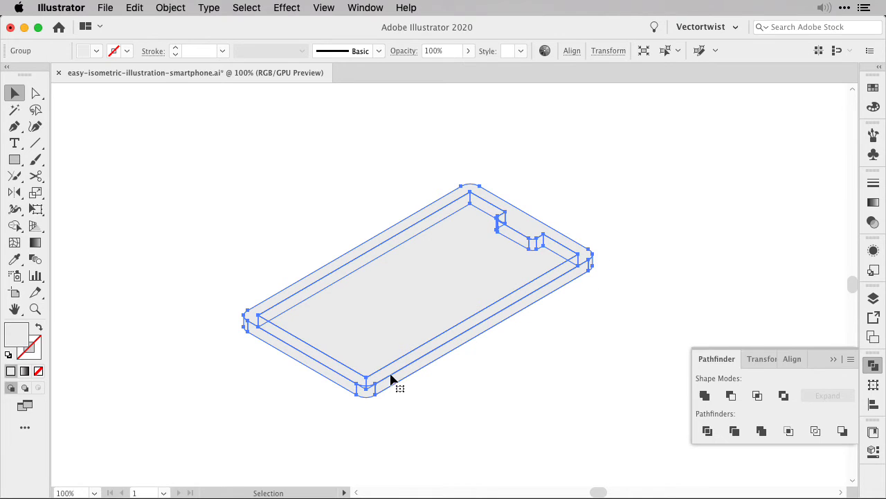
mouse_move(464, 427)
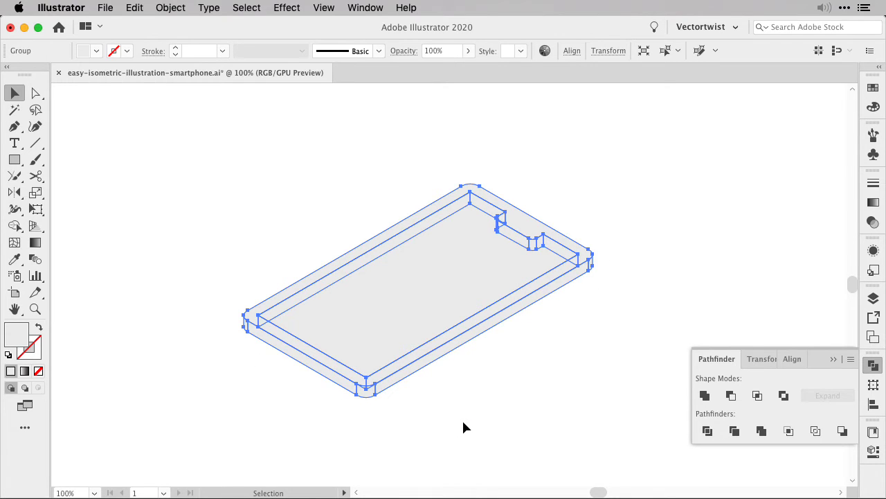
mouse_move(171, 299)
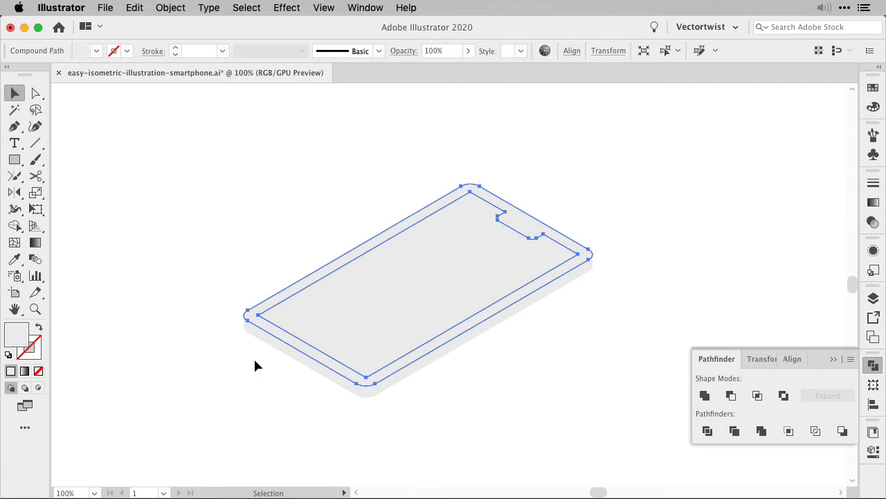
mouse_move(642, 199)
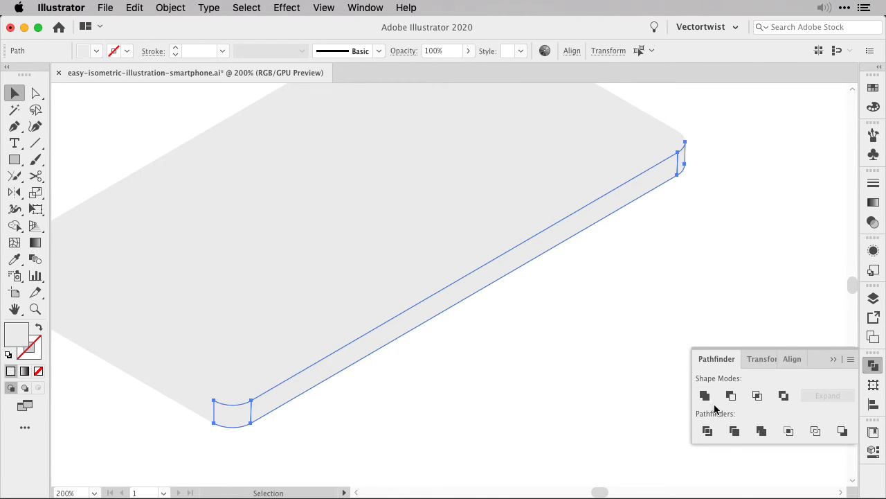
mouse_move(705, 396)
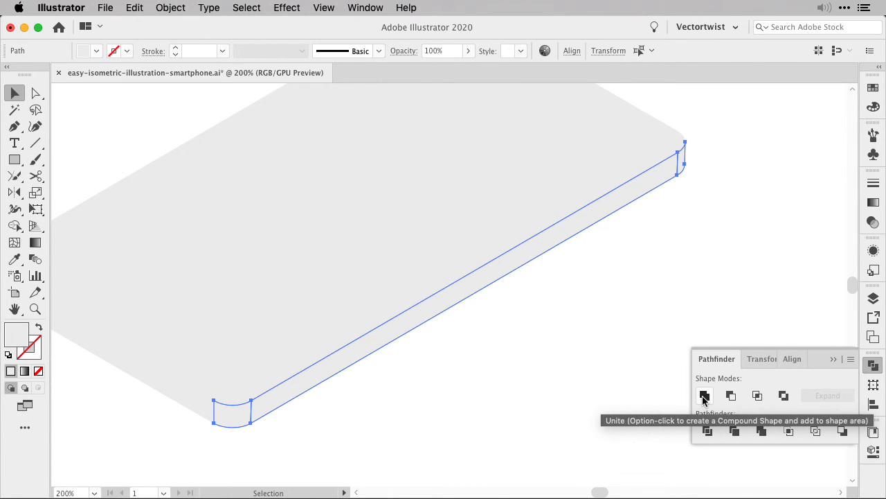
Unite the selected side-face pieces into single shapes with Pathfinder
click(705, 396)
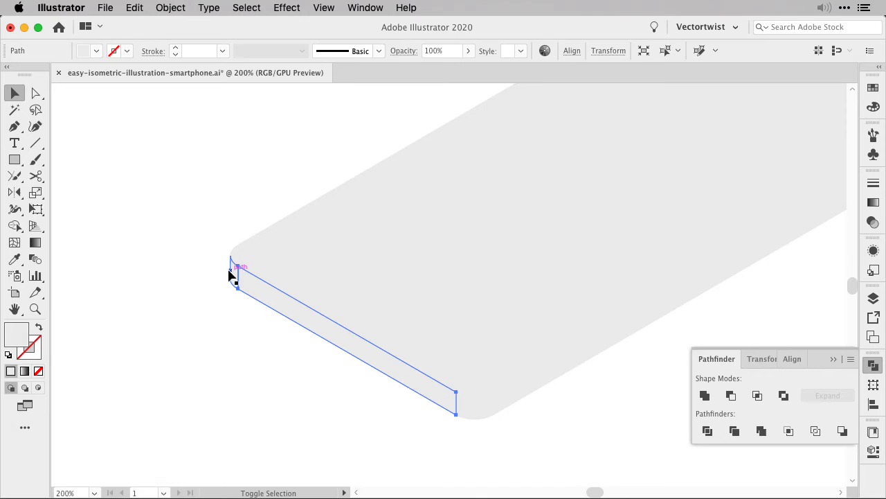
click(705, 396)
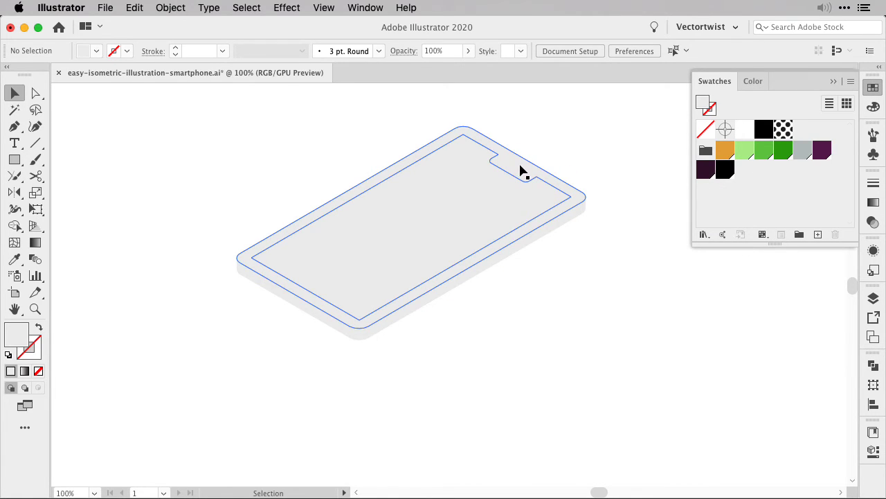
Fill the frame ring gray and the side faces green from the swatches
click(524, 172)
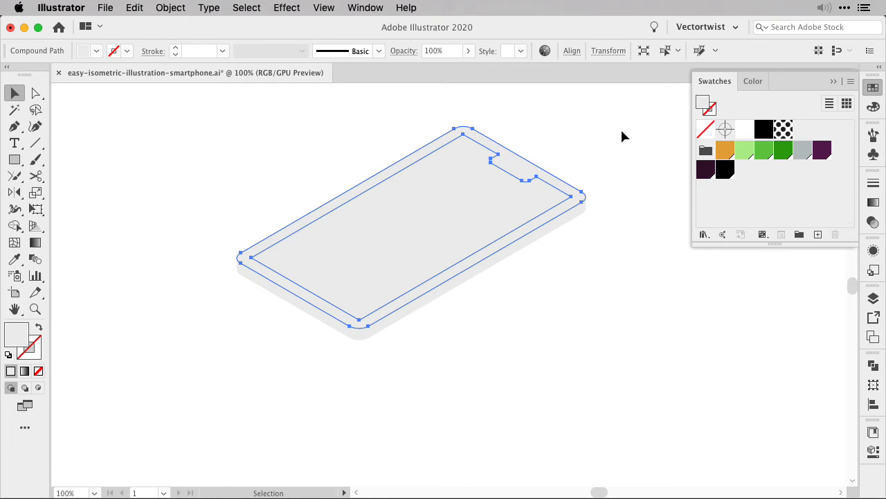
mouse_move(579, 191)
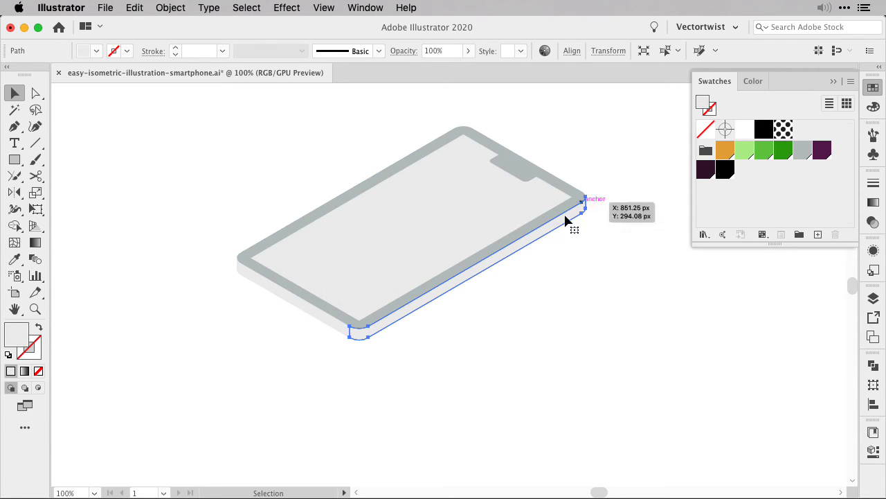
mouse_move(588, 368)
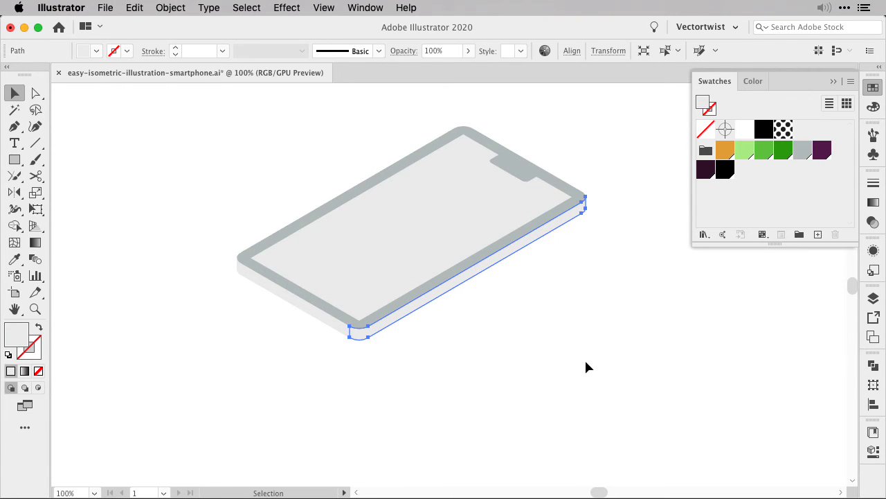
mouse_move(783, 150)
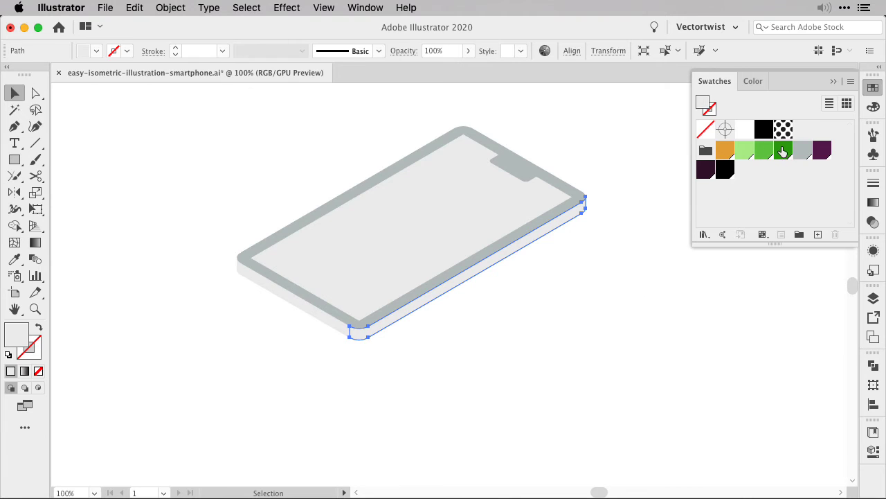
click(782, 149)
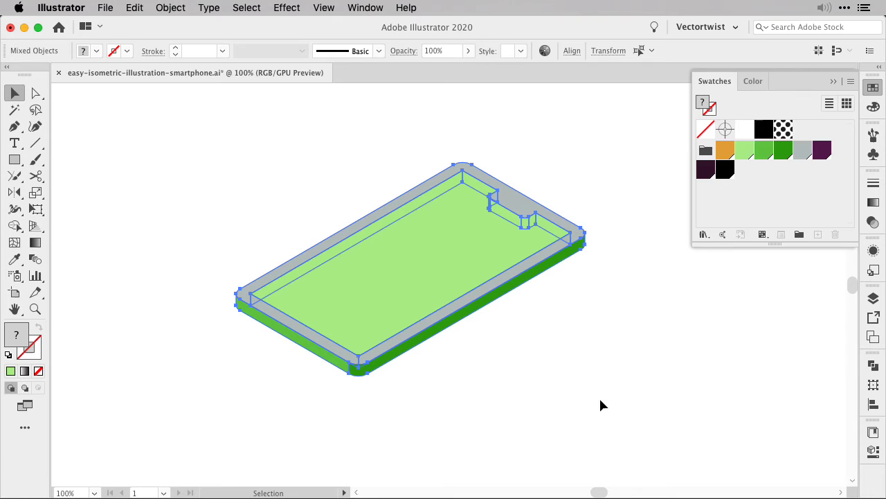
Give all phone parts a black 1 pt stroke via the Color panel
click(754, 80)
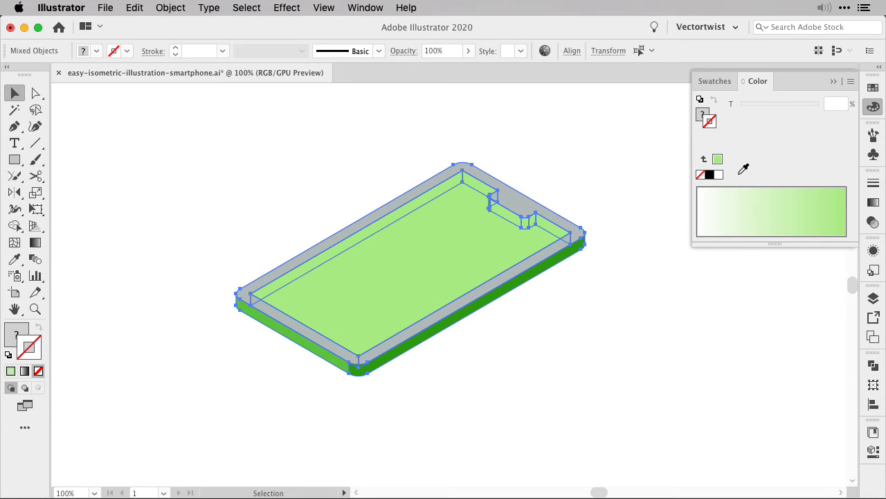
click(680, 335)
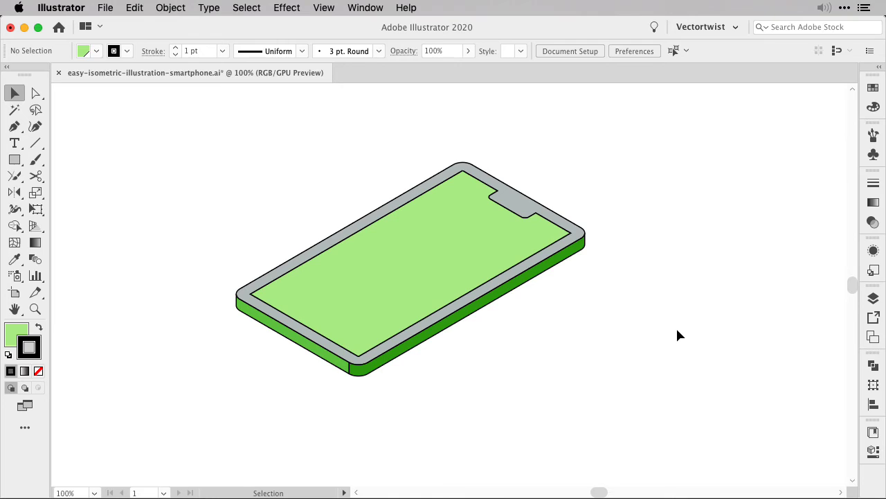
mouse_move(523, 371)
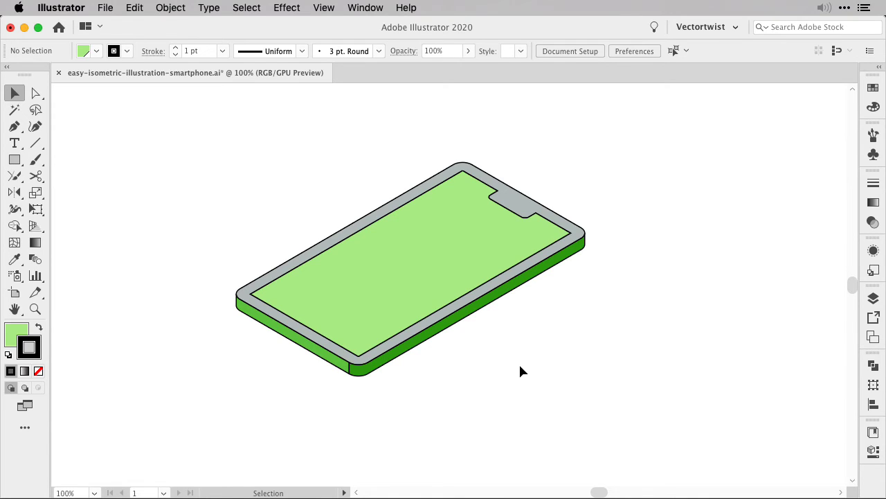
mouse_move(717, 371)
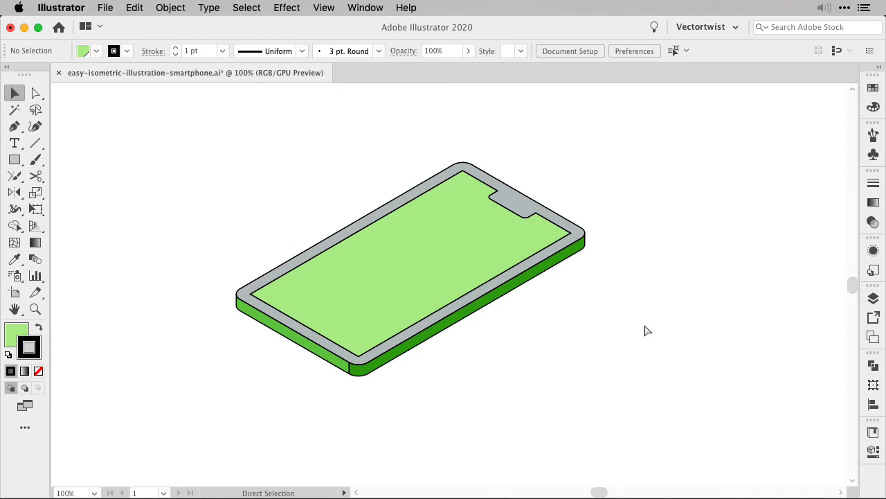
Add a new layer for the background and rename Layer 1 to 'icon'
click(872, 299)
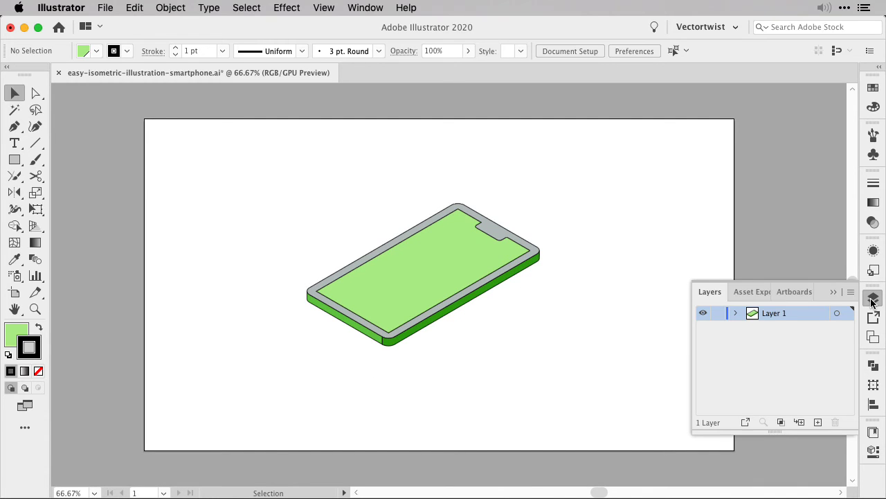
click(817, 421)
text(bg)
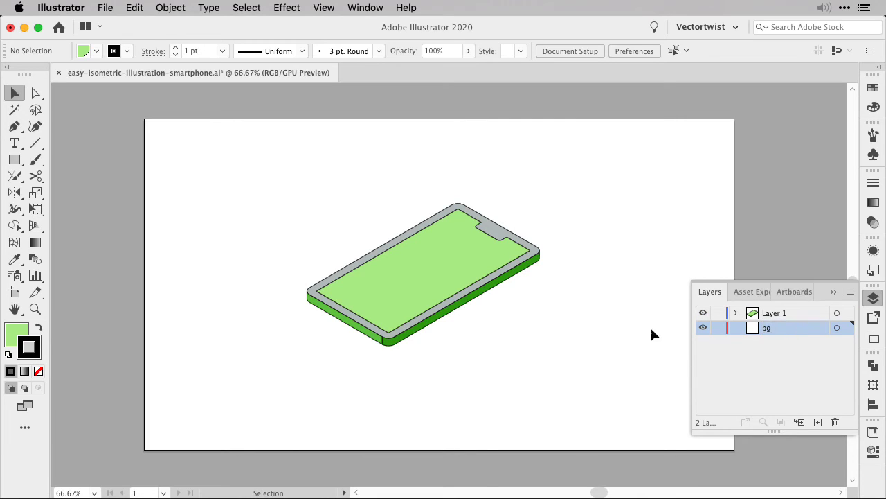
mouse_move(696, 308)
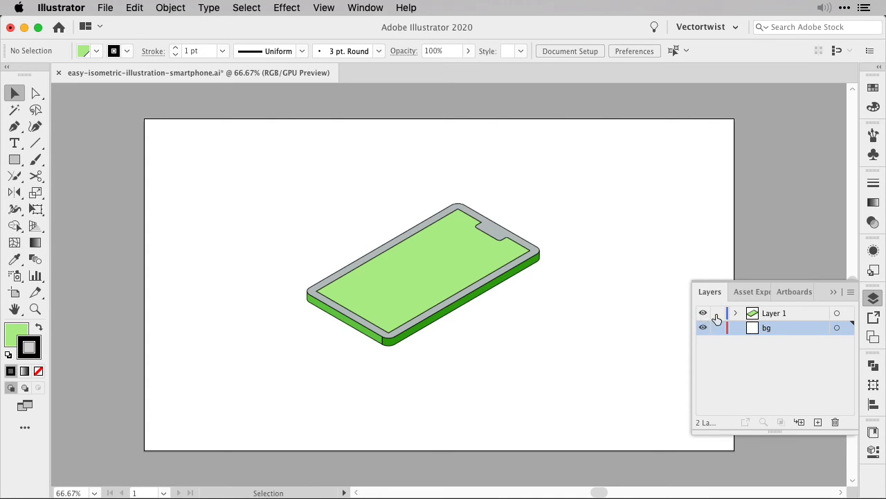
double_click(773, 313)
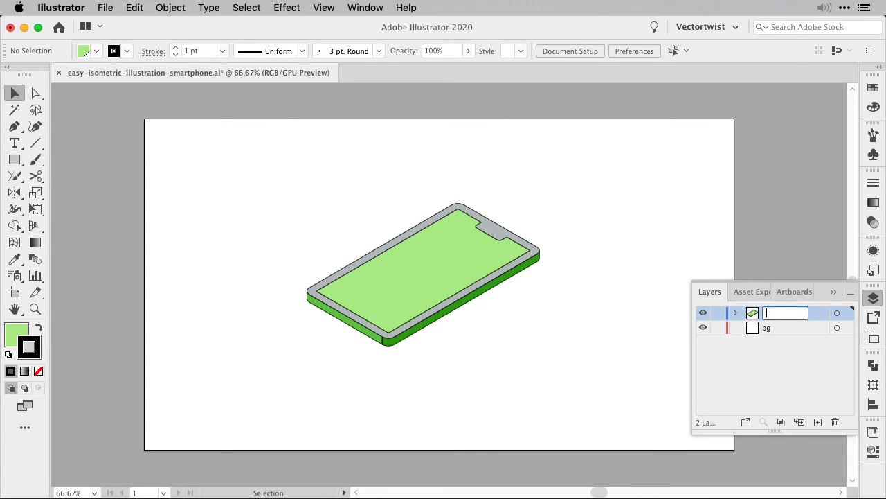
text(icon)
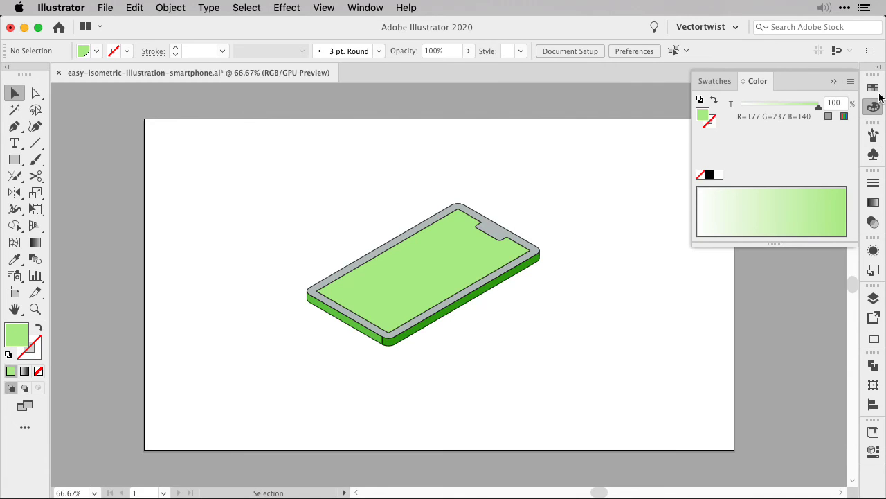
Draw a purple rectangle over the whole artboard on the bg layer and lock it
click(14, 159)
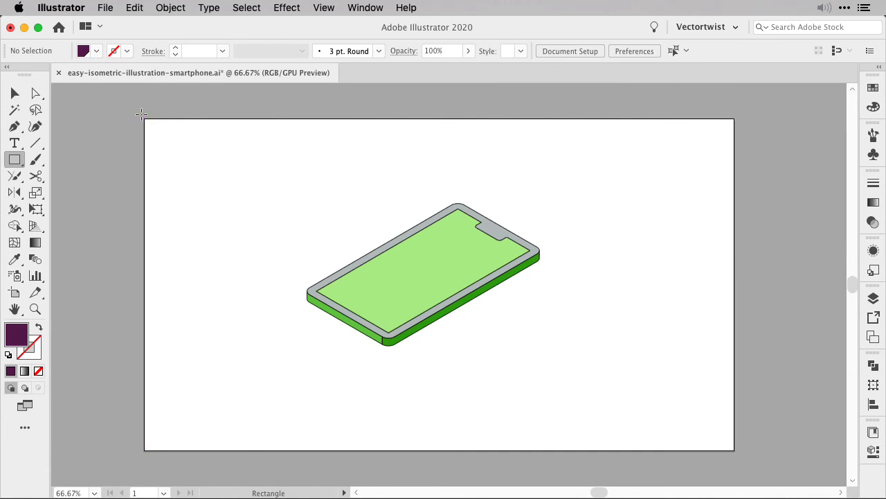
drag(144, 118, 733, 450)
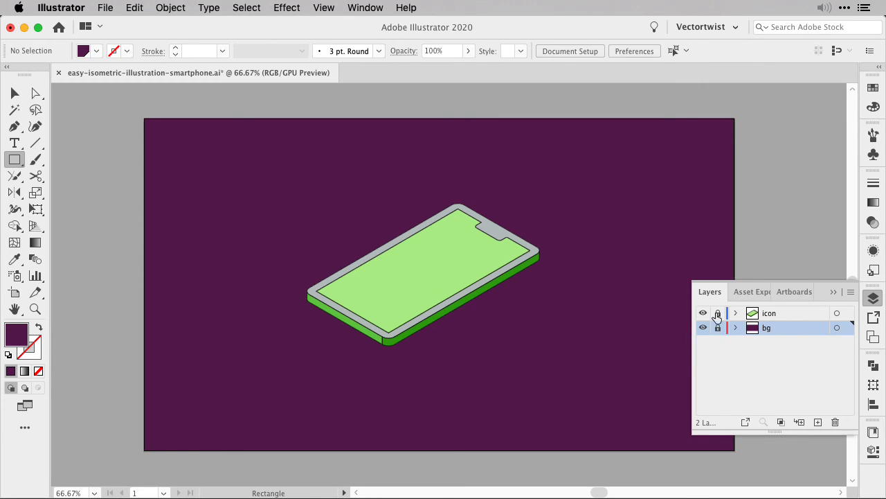
click(718, 313)
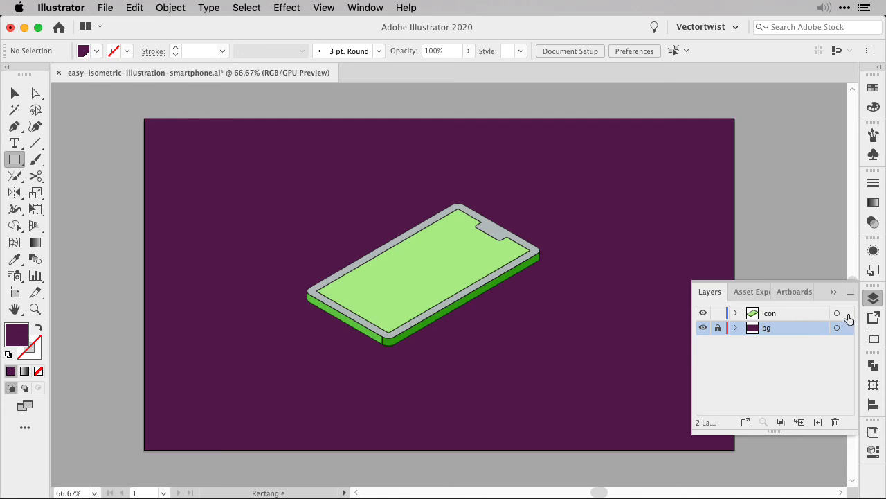
mouse_move(824, 316)
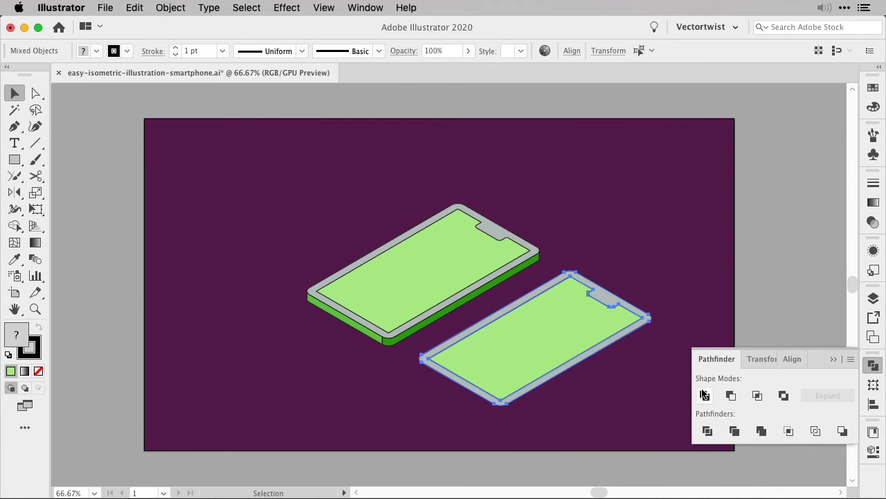
Unite the copied screen and frame, remove the notch, and fill it dark purple as a shadow
click(704, 395)
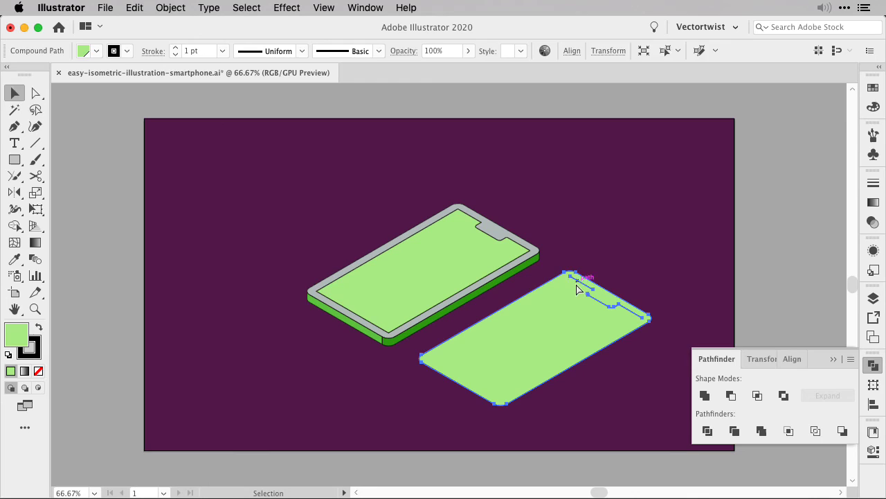
click(34, 93)
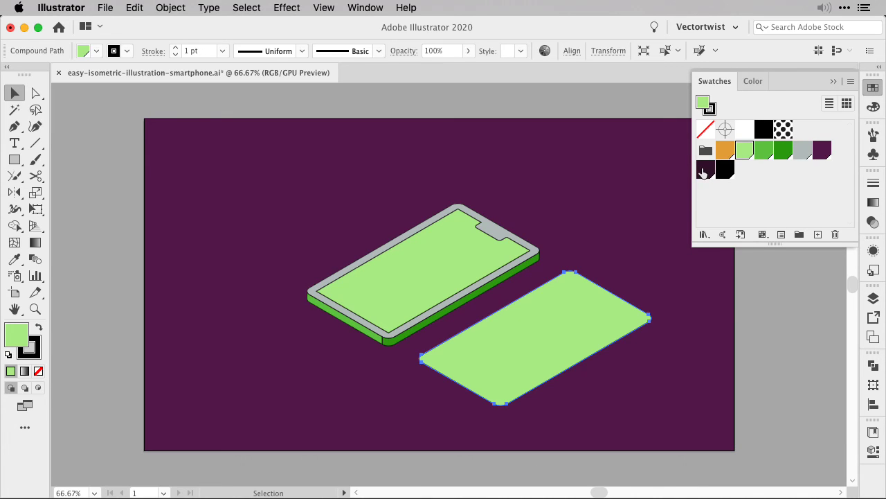
click(705, 169)
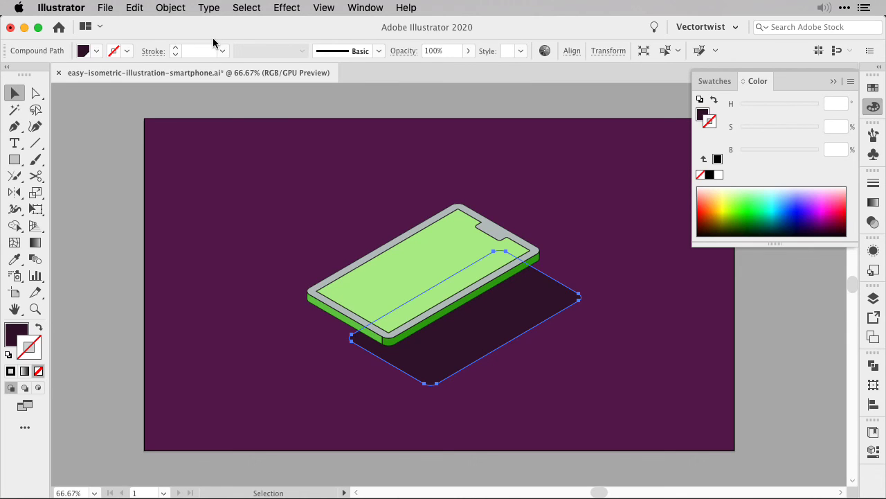
mouse_move(703, 330)
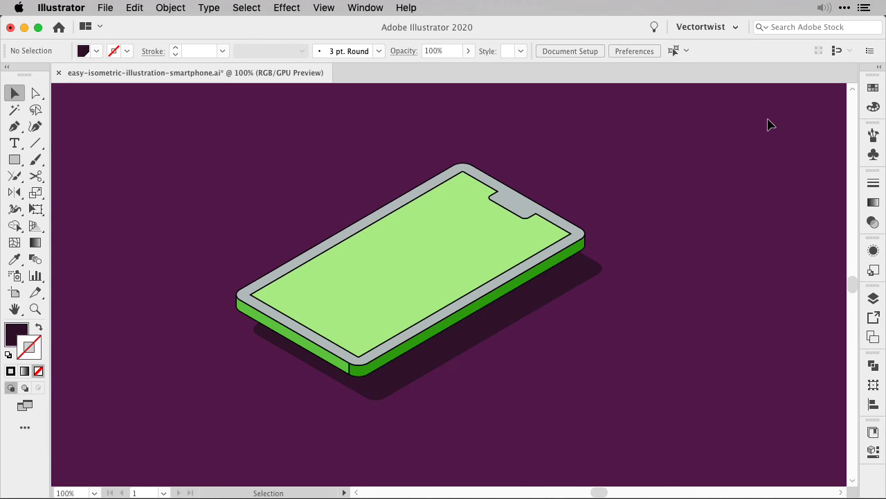
mouse_move(653, 285)
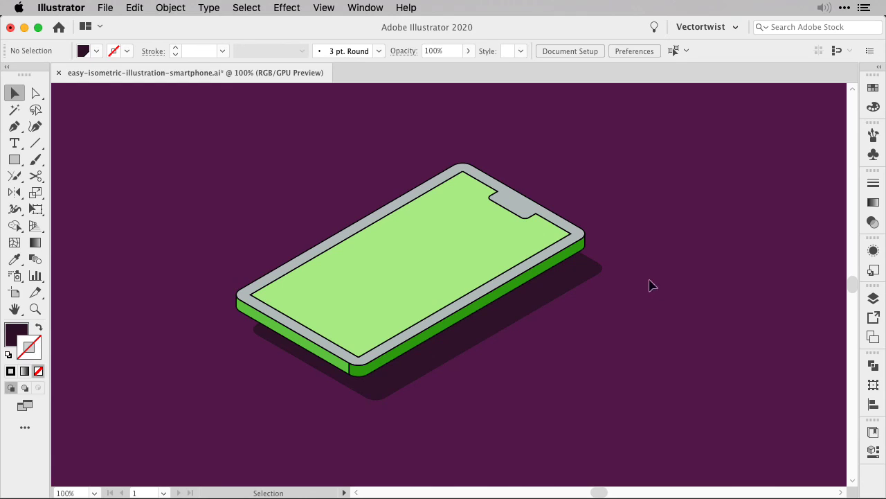
mouse_move(684, 255)
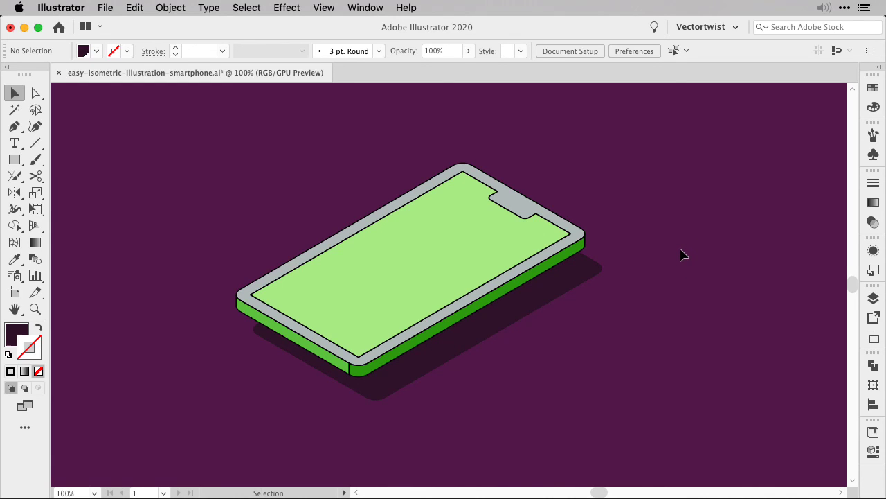